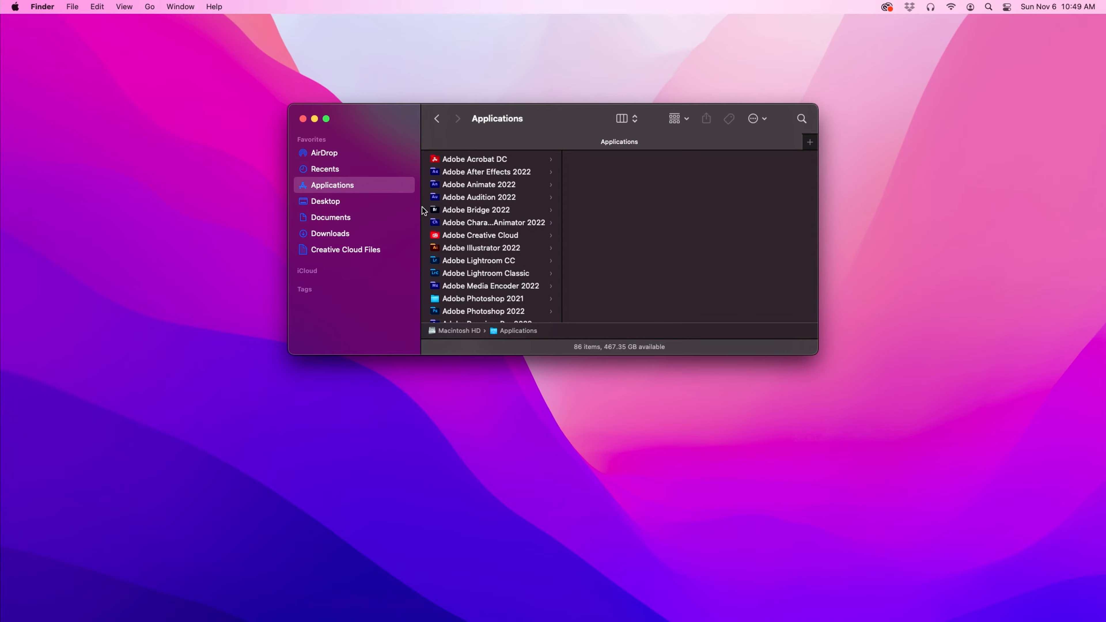
pyautogui.moveTo(426, 210)
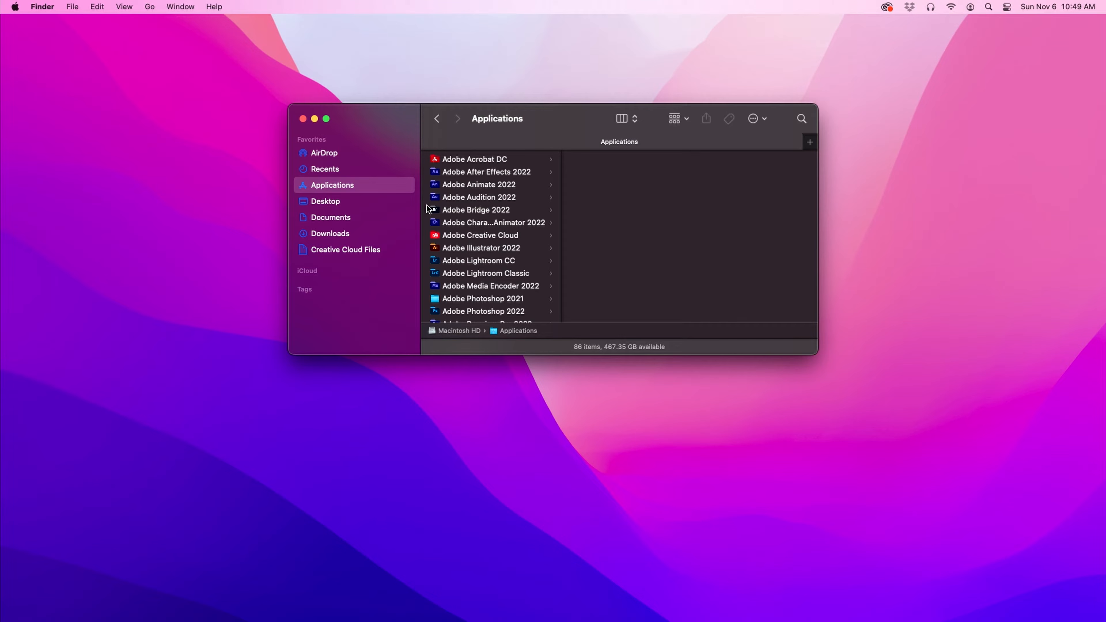
pyautogui.moveTo(348, 188)
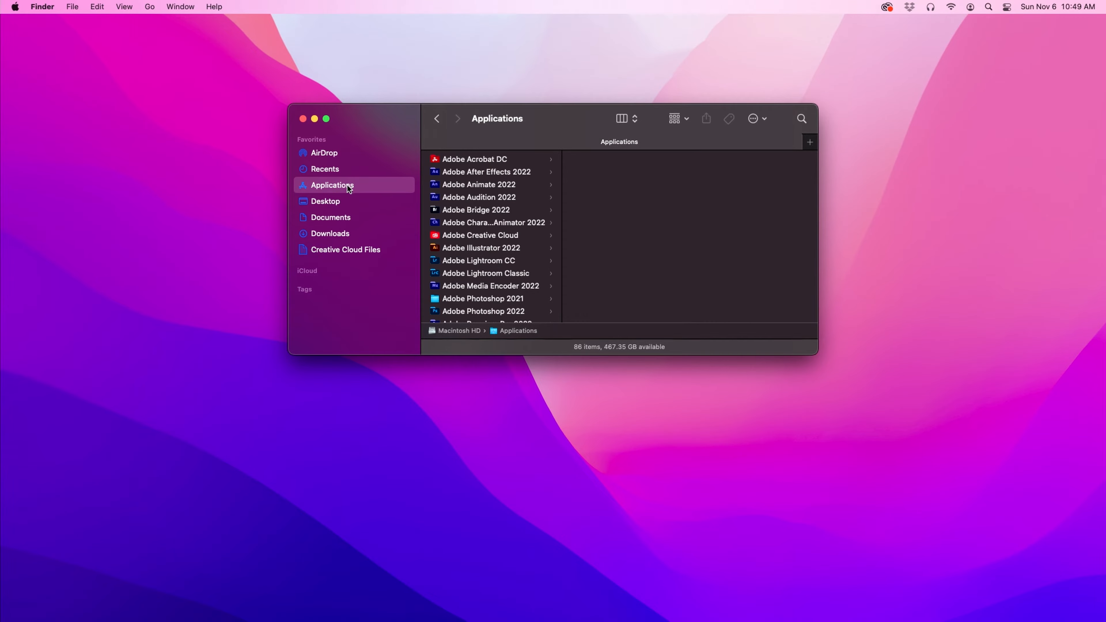
# Navigate into the Utilities folder inside Applications in Finder.
pyautogui.scroll(-3)
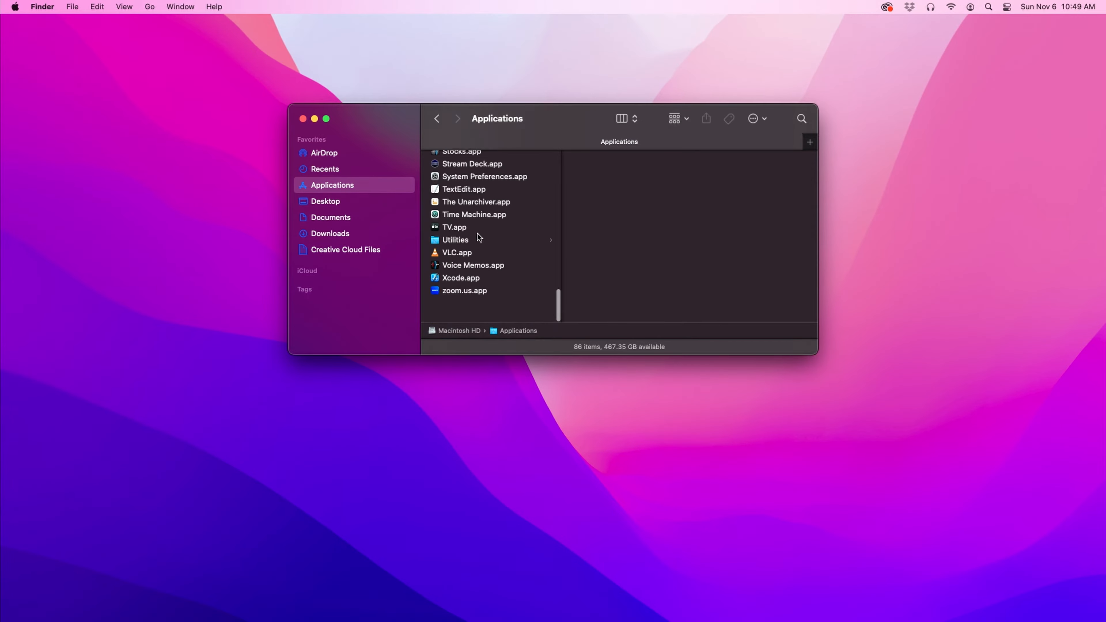
pyautogui.click(455, 239)
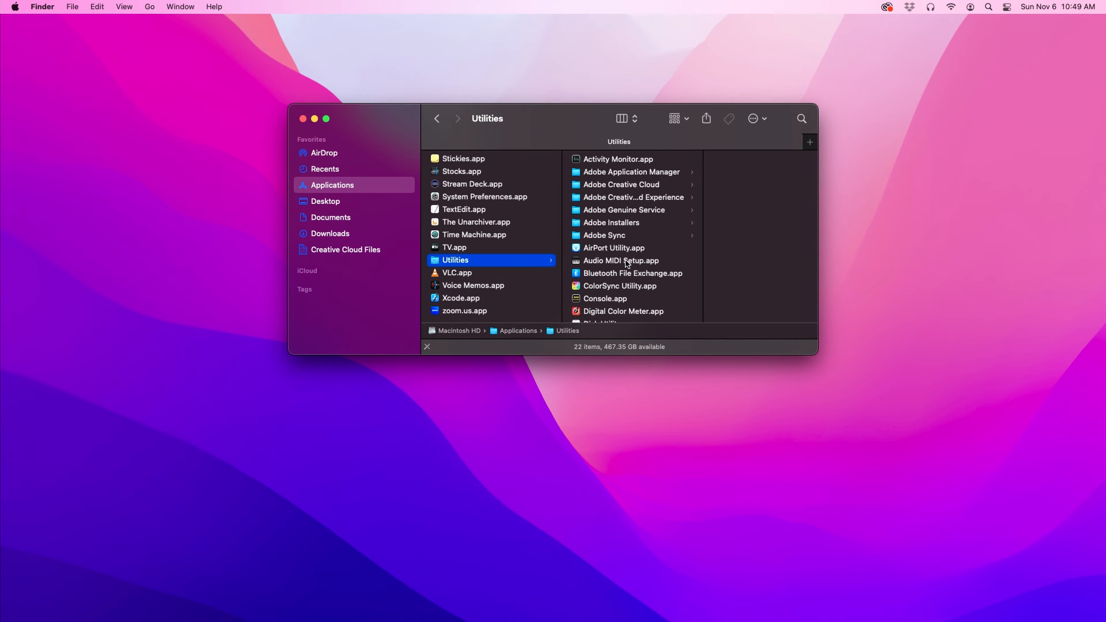
# Check the ZOOM L-20 Driver's input format in Audio MIDI Setup: 22 channels at 48.0 kHz.
pyautogui.doubleClick(621, 261)
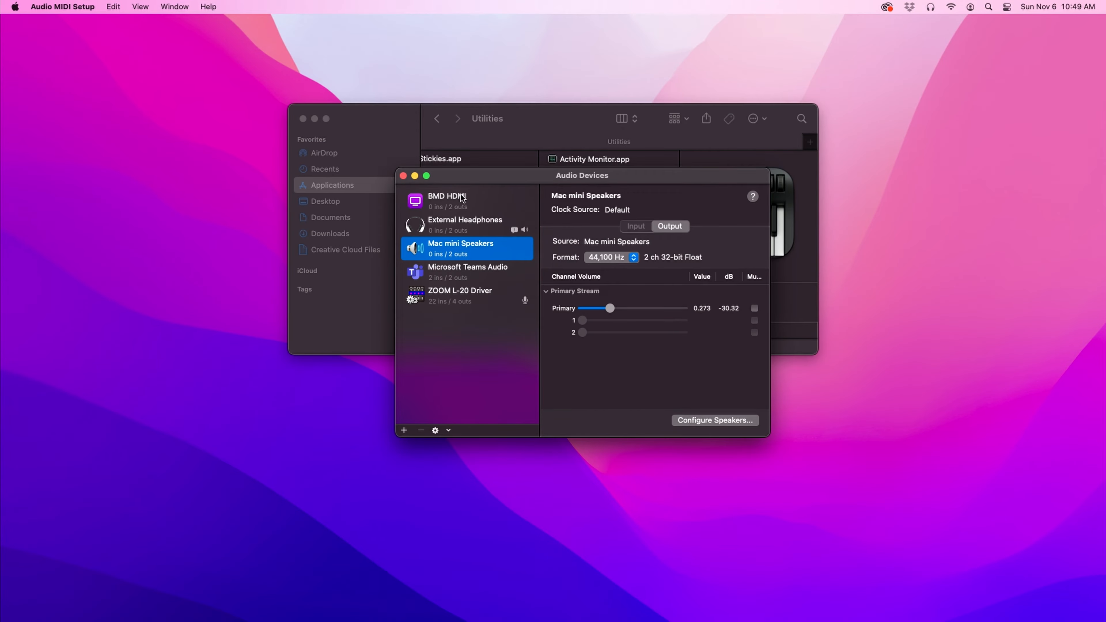
pyautogui.moveTo(440, 301)
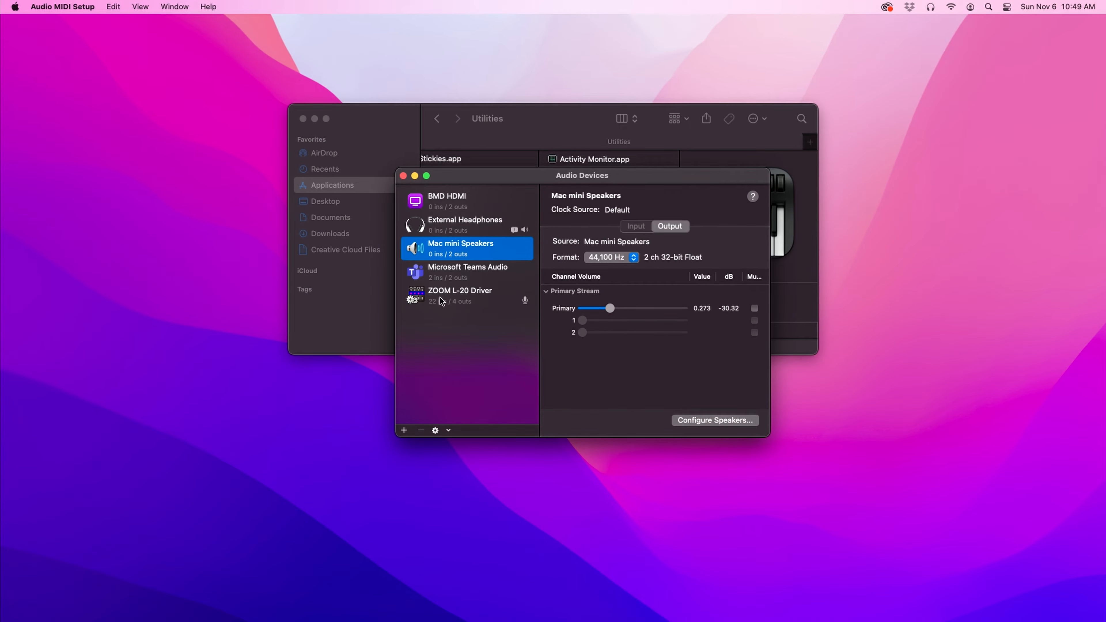
pyautogui.click(460, 296)
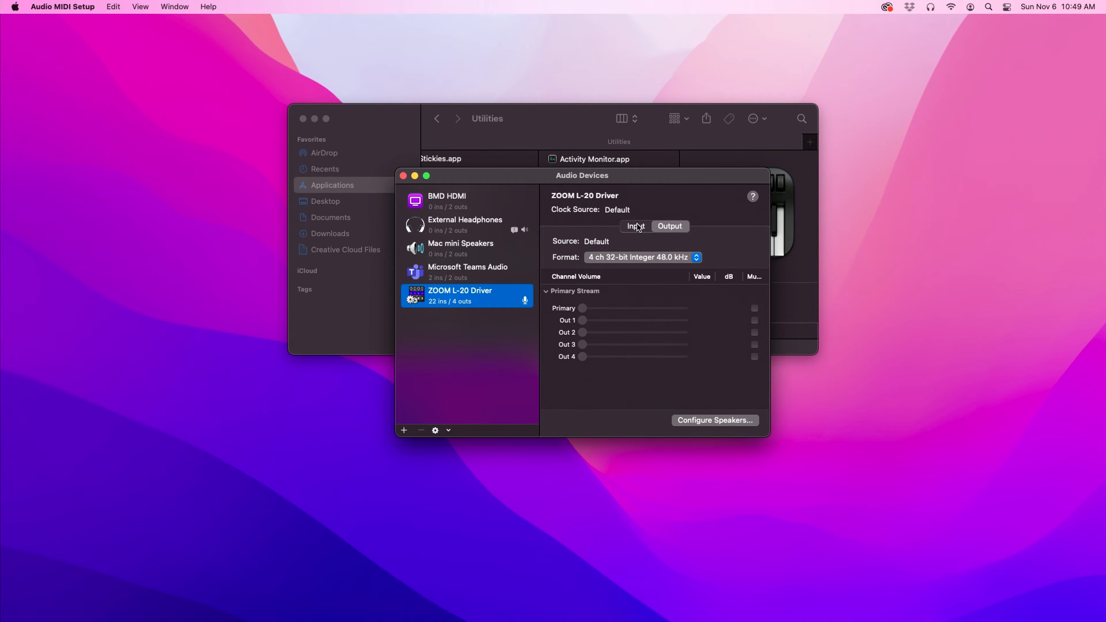
pyautogui.click(634, 226)
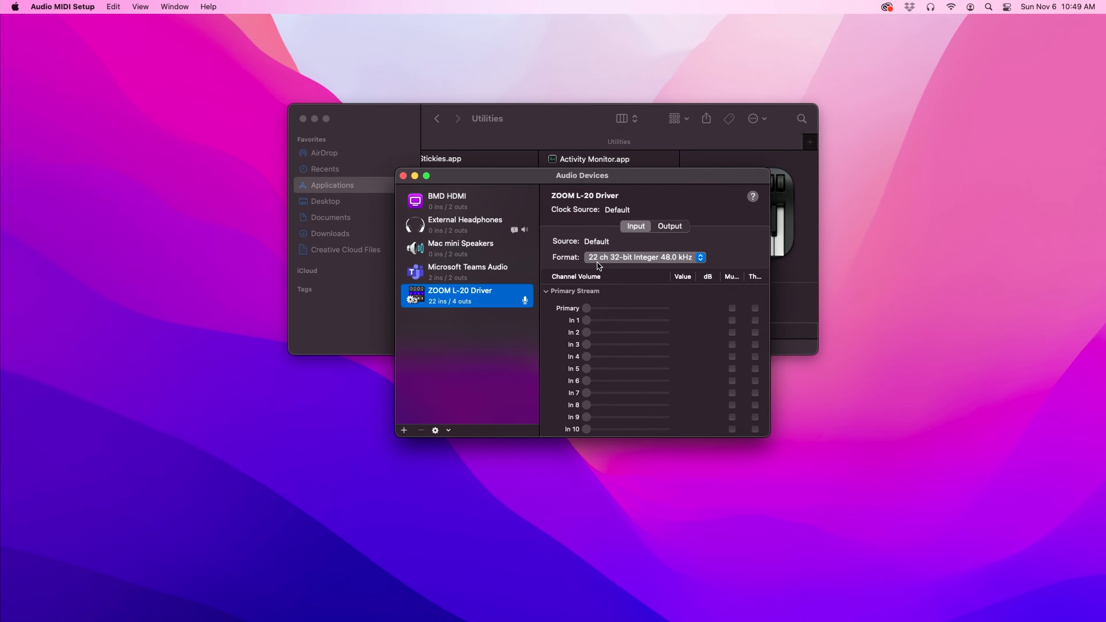
pyautogui.moveTo(662, 248)
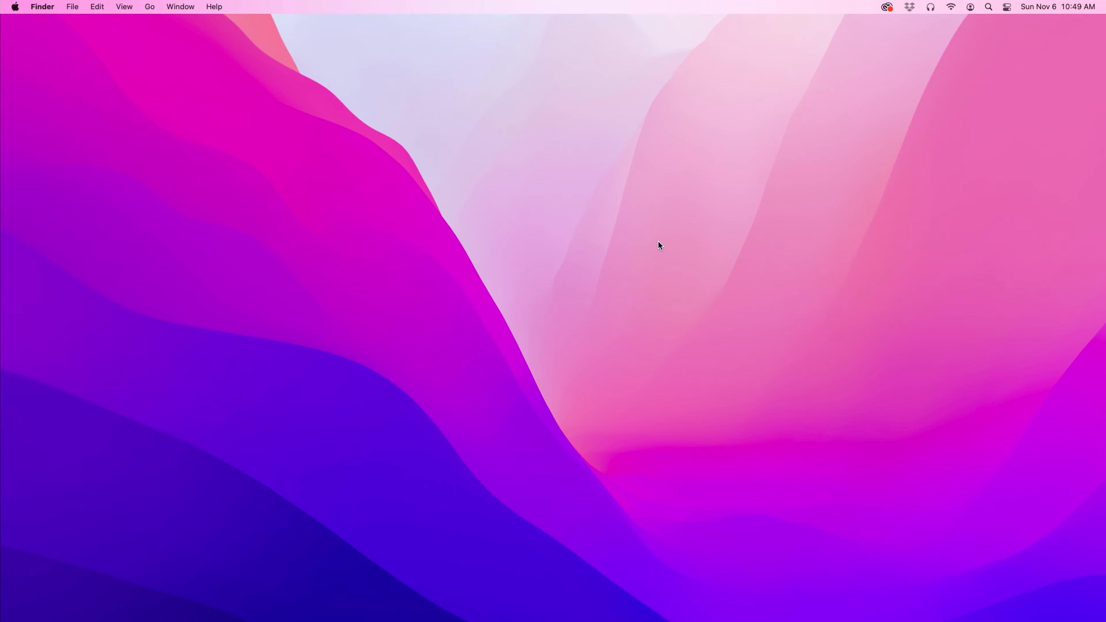
pyautogui.moveTo(431, 604)
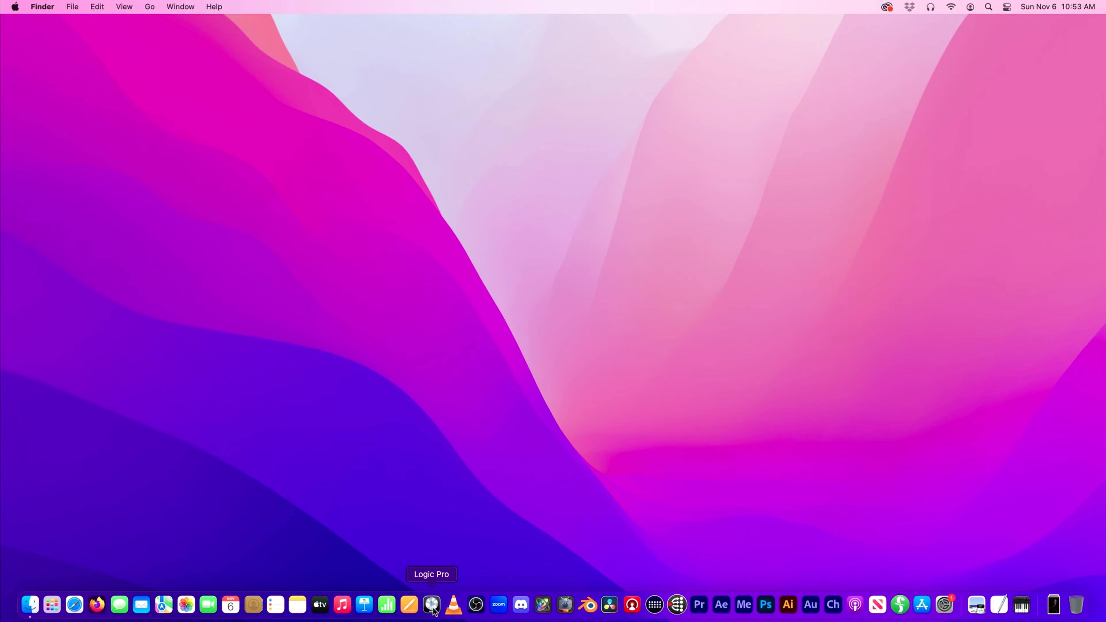
# Start a new Empty Project in Logic Pro from the Dock.
pyautogui.click(431, 604)
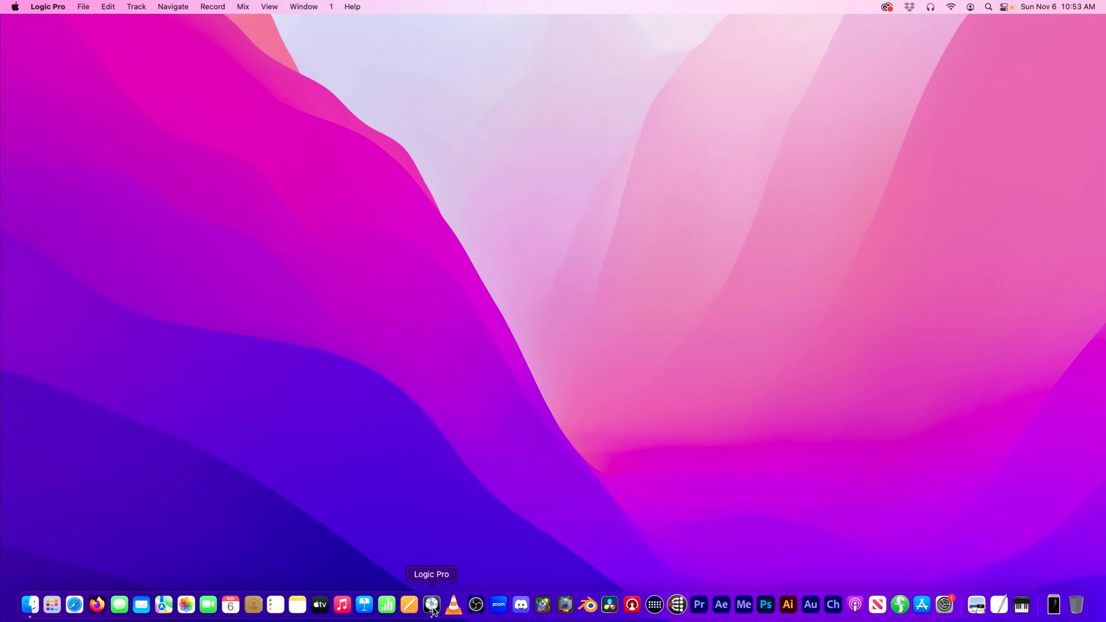
pyautogui.click(431, 605)
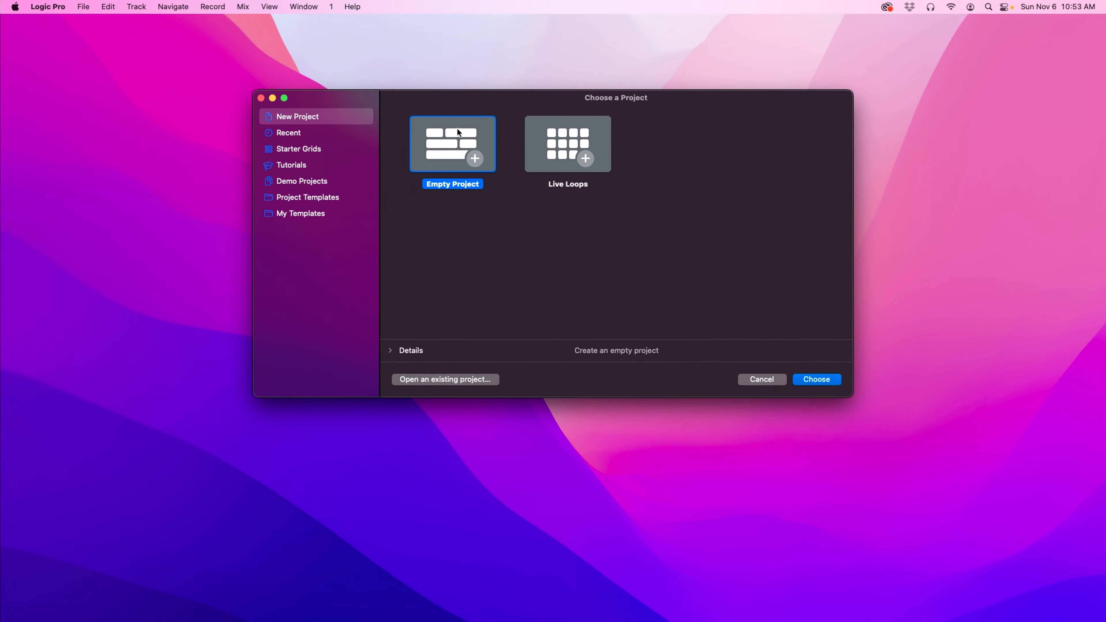
pyautogui.click(761, 379)
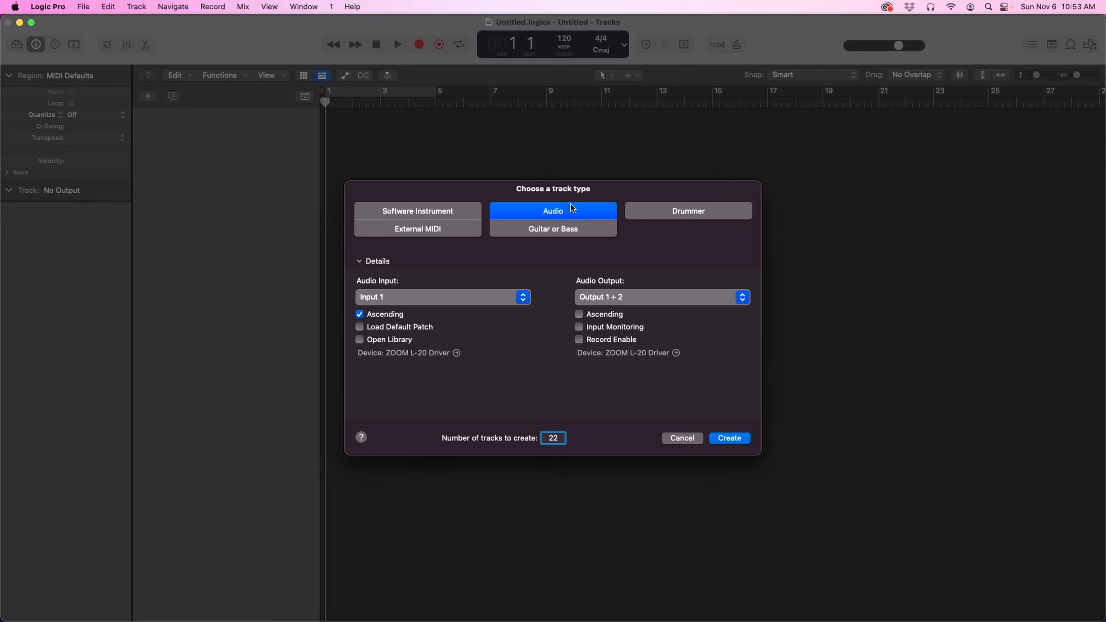
pyautogui.moveTo(842, 470)
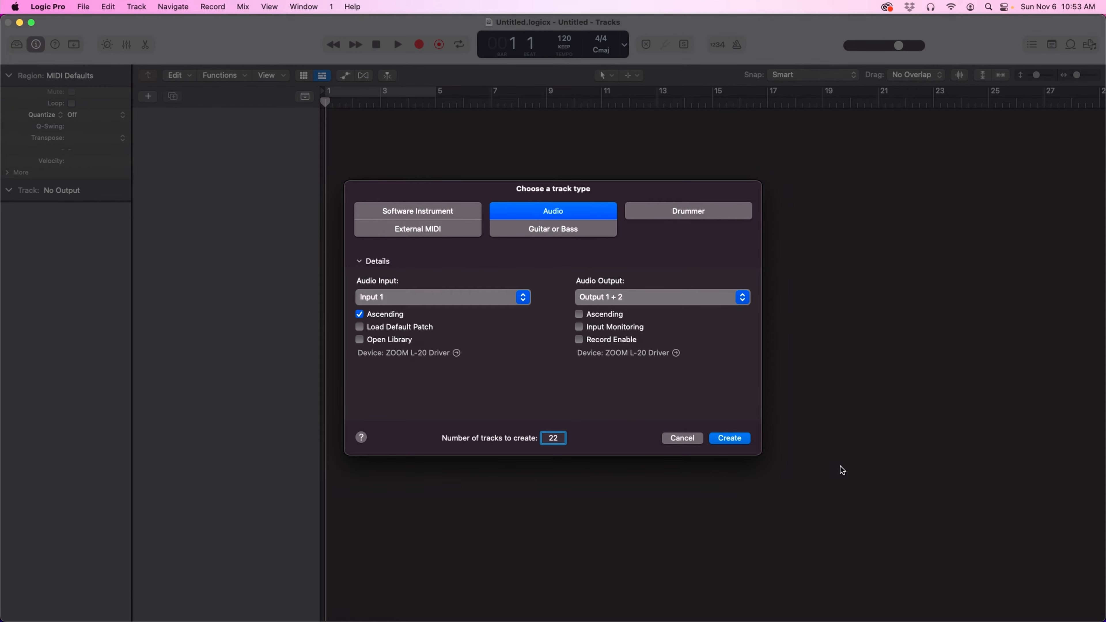
# Create the 22 ZOOM L-20 audio tracks and record-arm the first few individually.
pyautogui.click(729, 437)
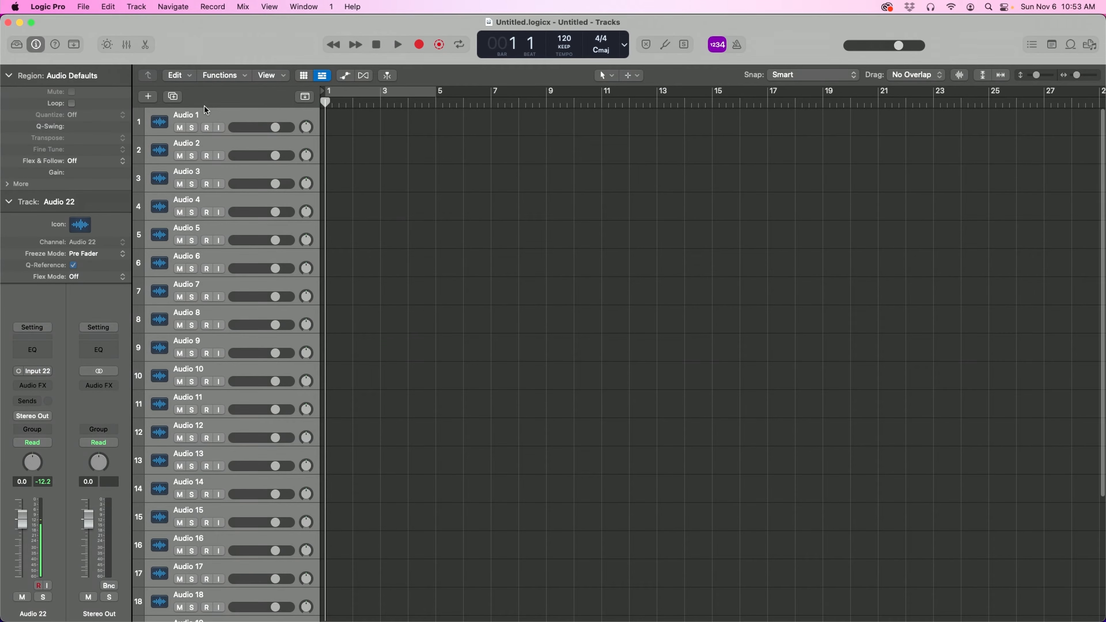
pyautogui.click(186, 116)
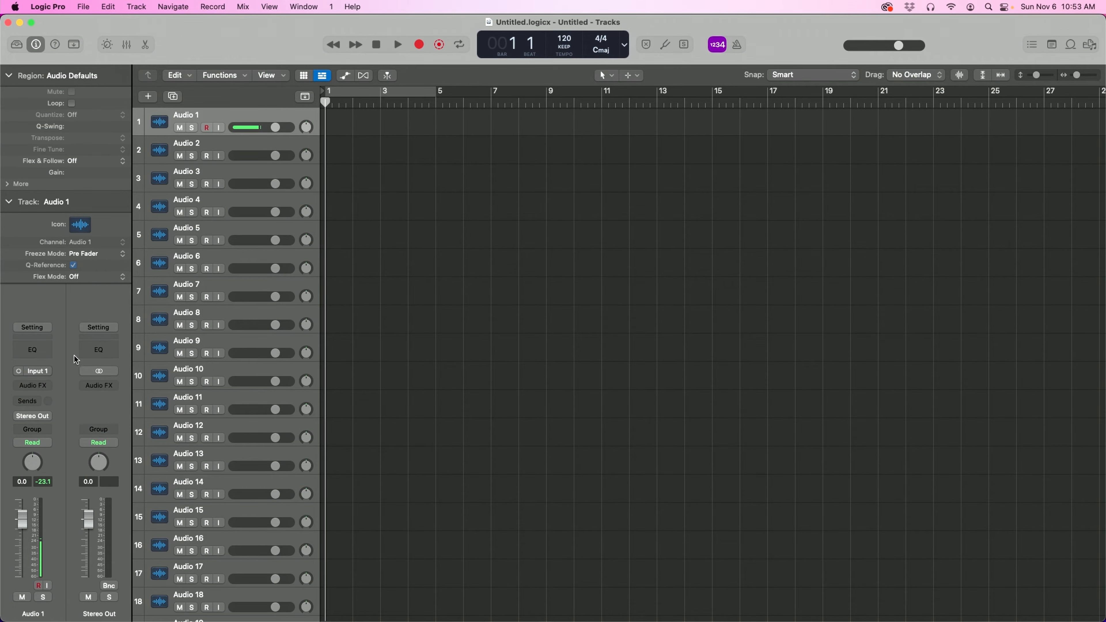
pyautogui.click(186, 144)
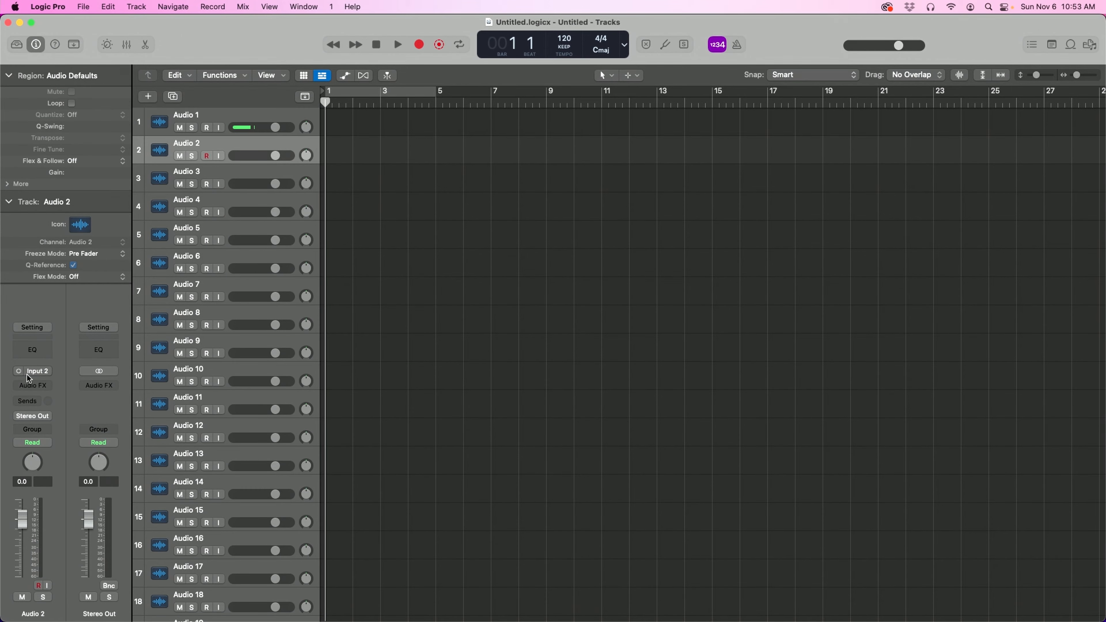
pyautogui.click(186, 171)
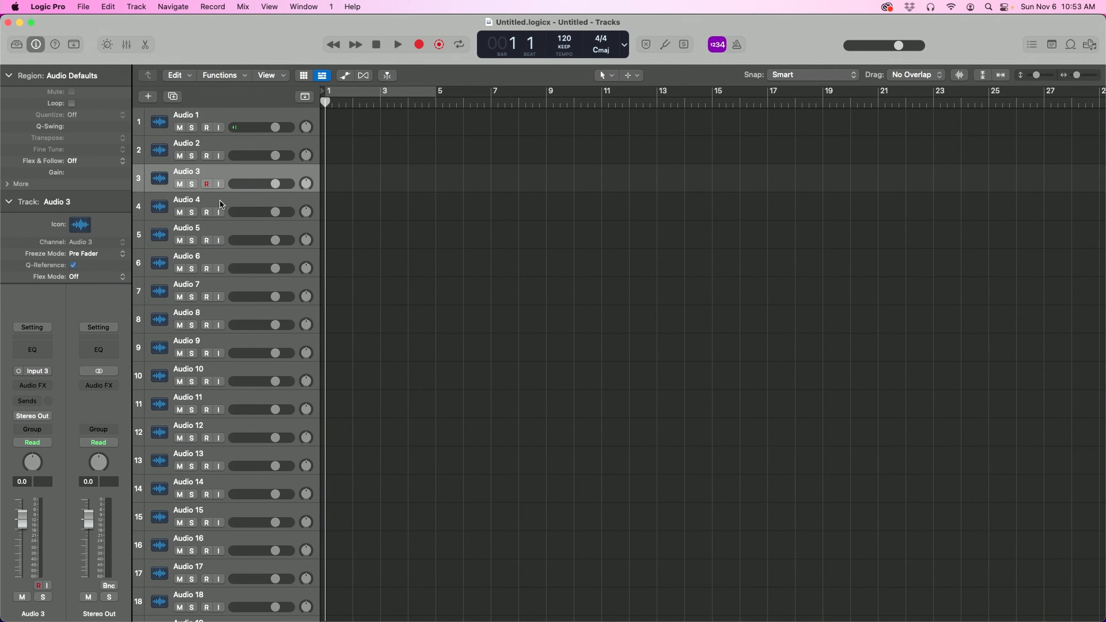
pyautogui.click(187, 228)
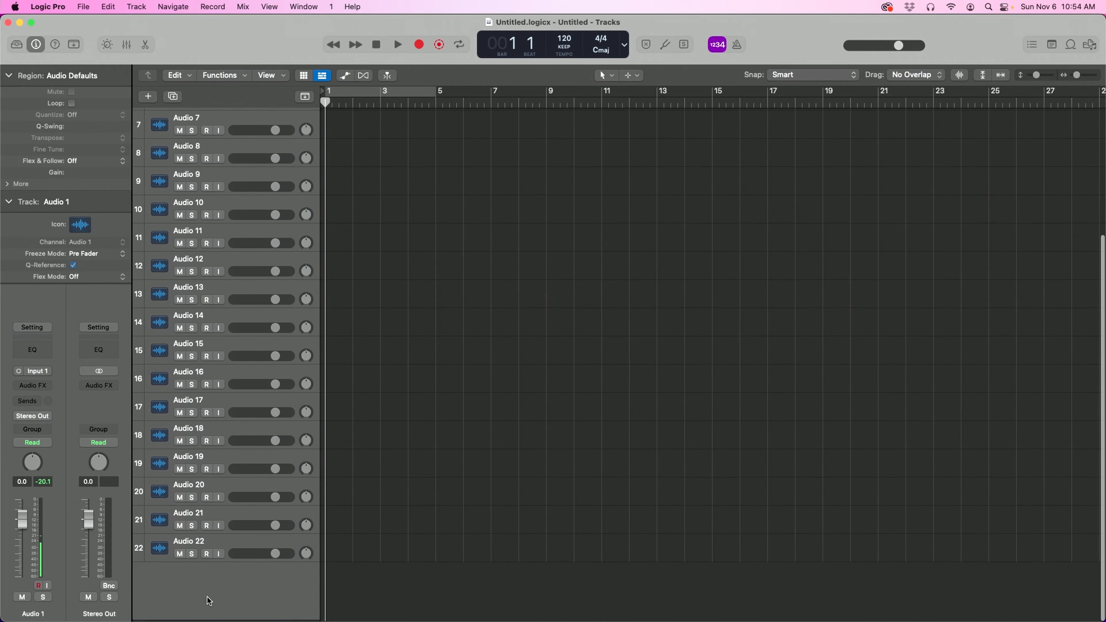
# Record-enable all 22 audio tracks at once and verify signal on first and last tracks.
pyautogui.scroll(3)
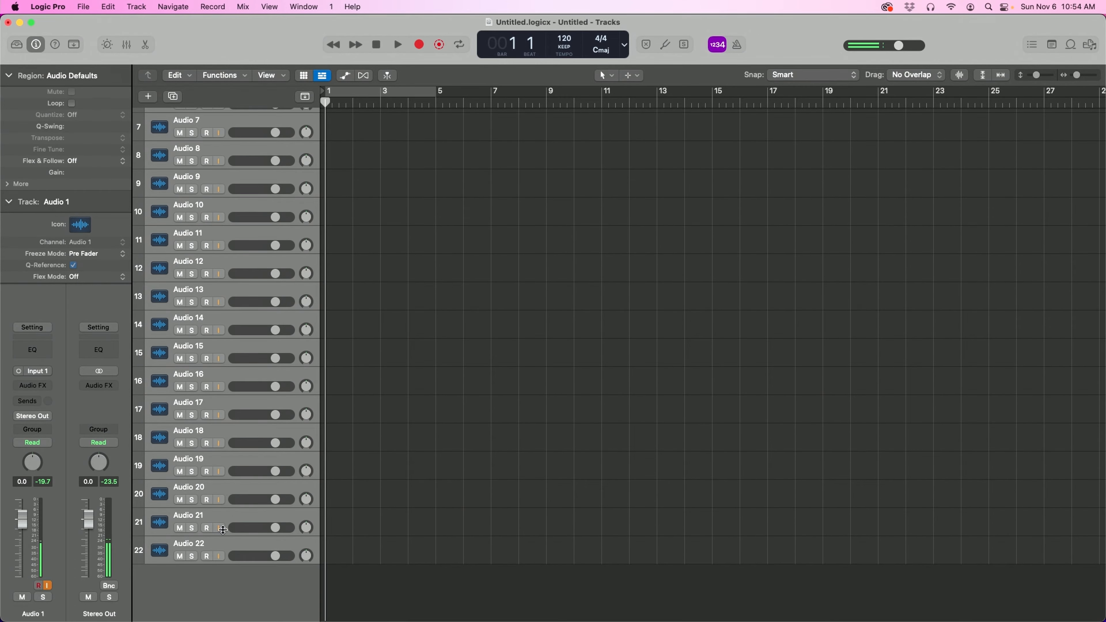
pyautogui.click(206, 557)
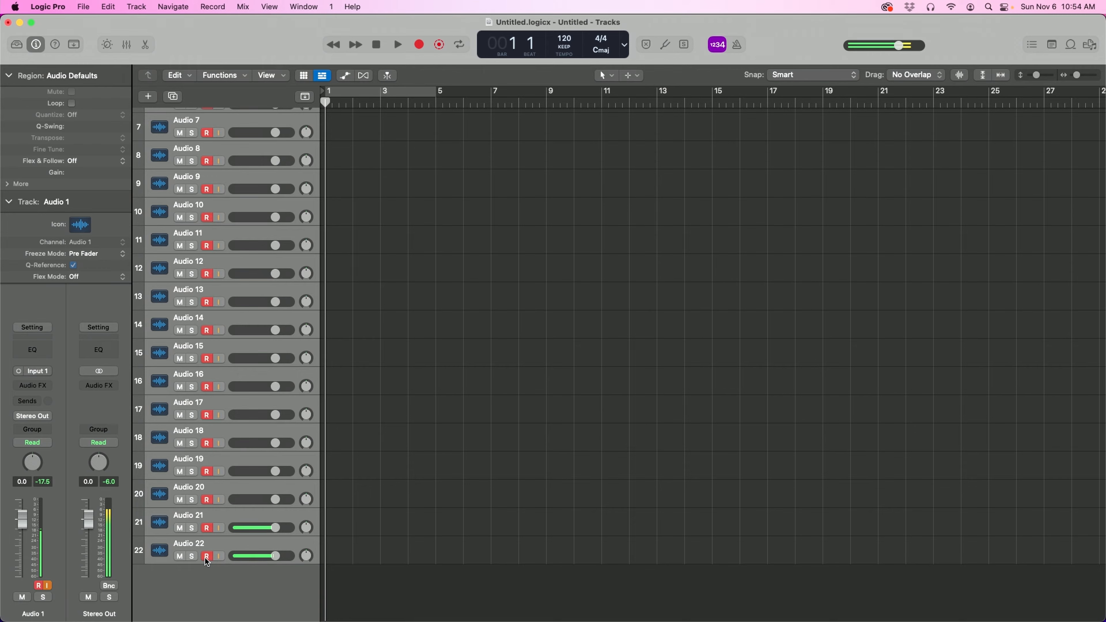
pyautogui.scroll(3)
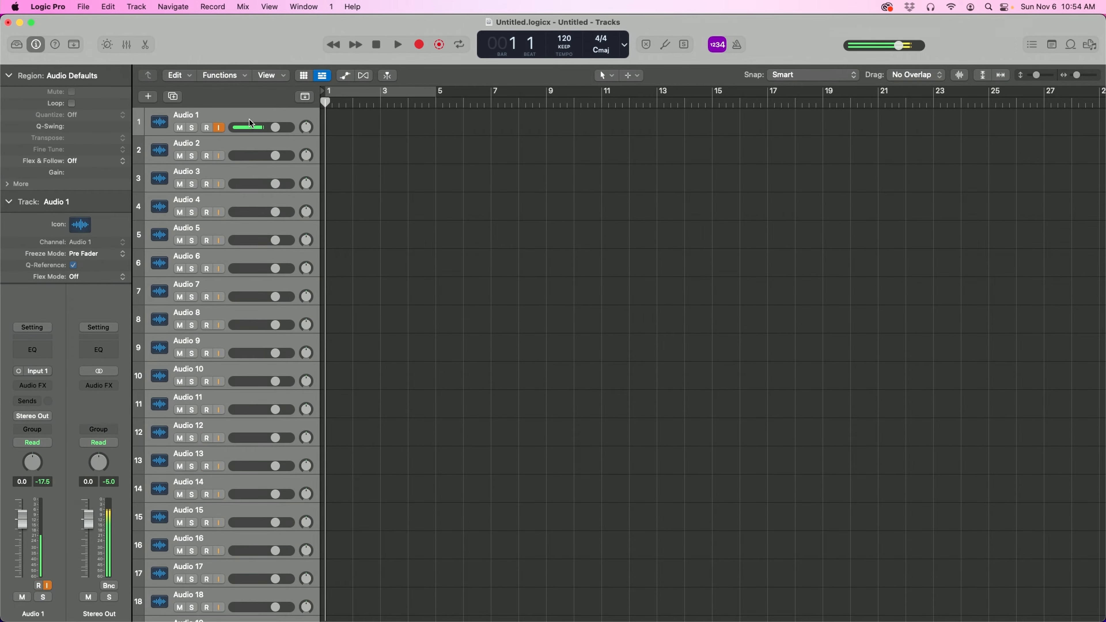
pyautogui.click(207, 128)
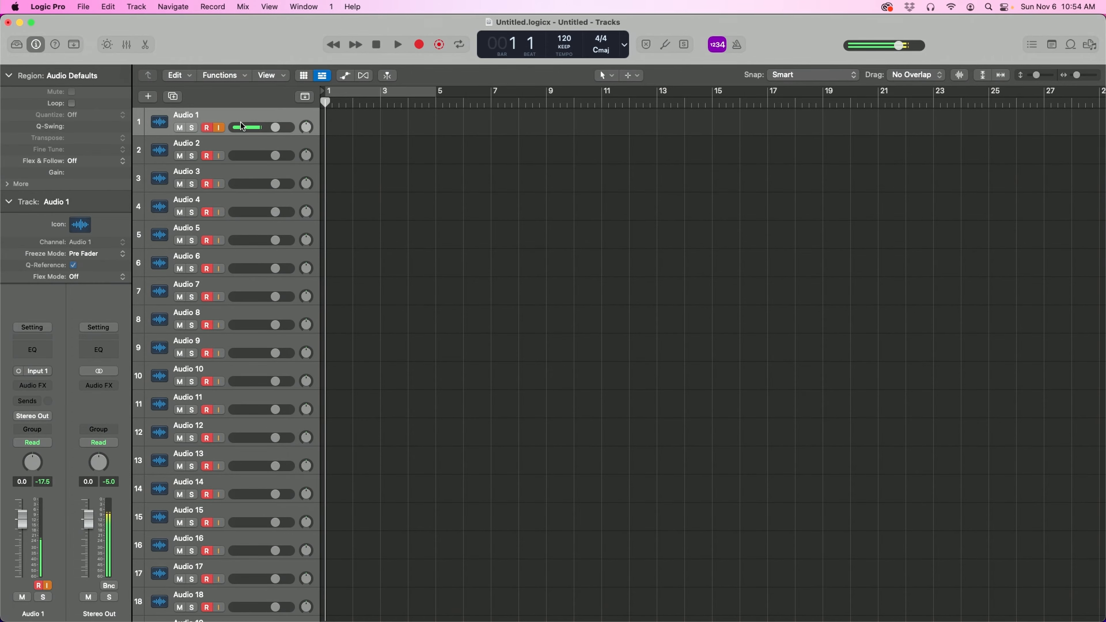
pyautogui.scroll(-3)
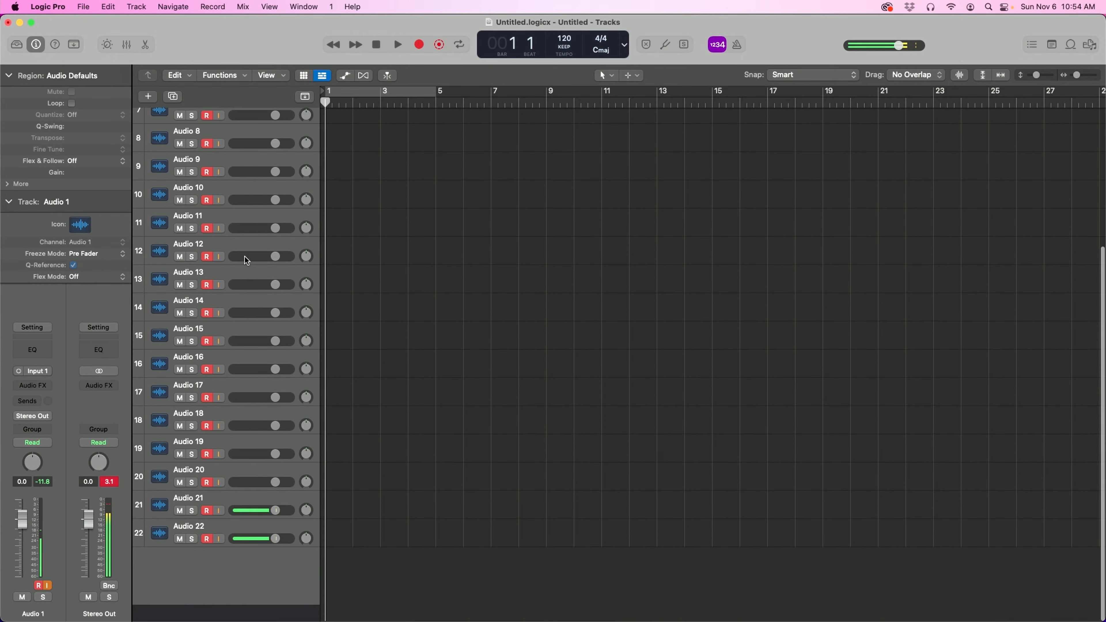
pyautogui.scroll(3)
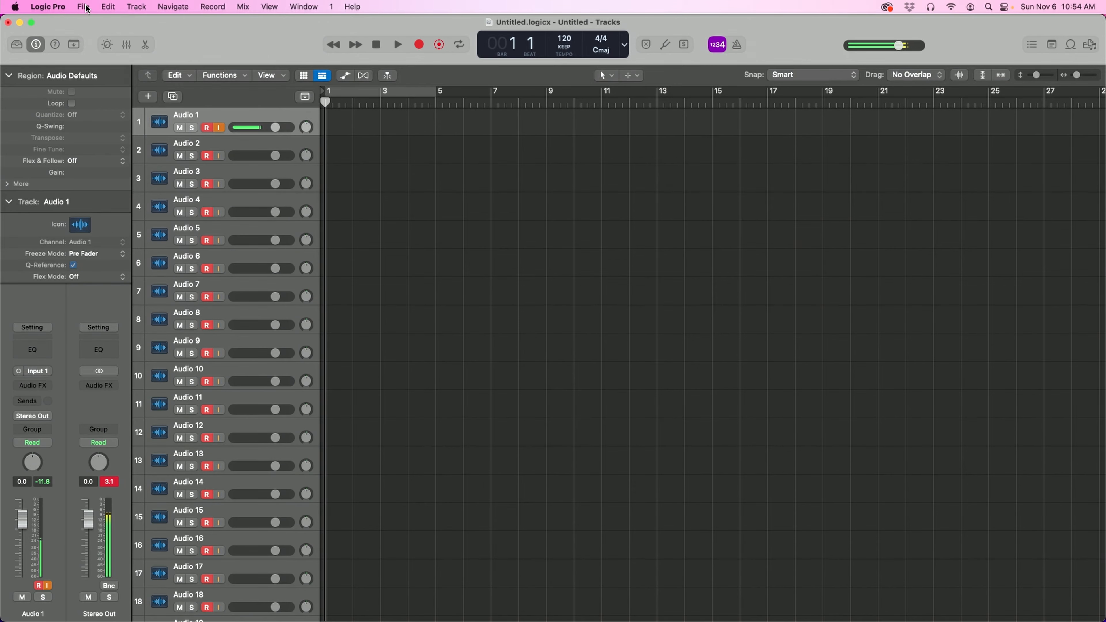
# Set the project sample rate to 48 kHz in Project Settings > Audio to match the interface.
pyautogui.click(83, 6)
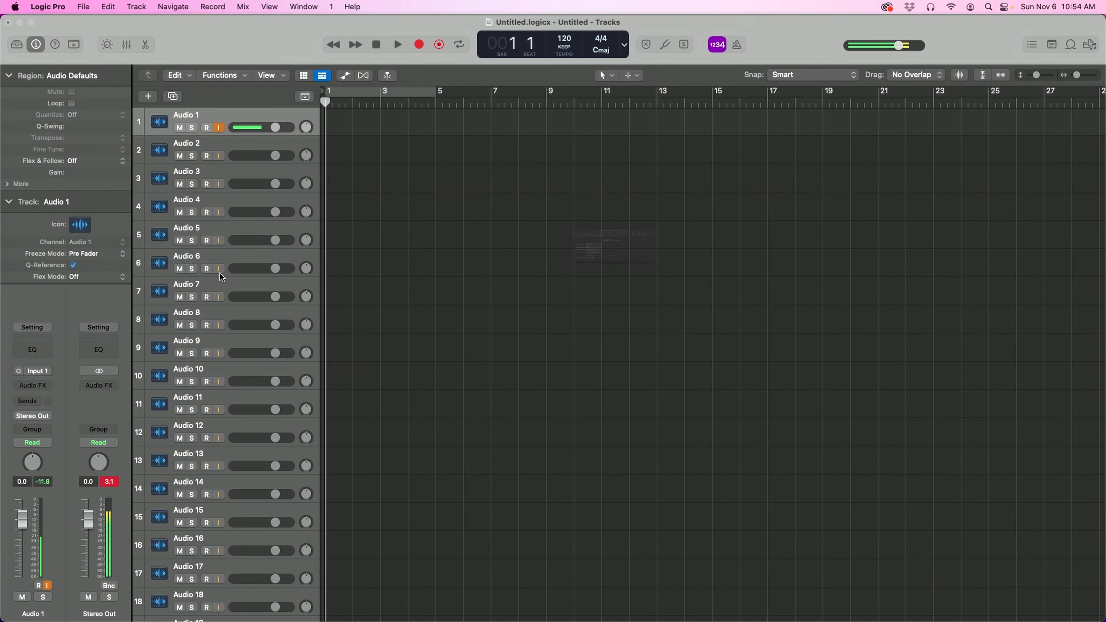
pyautogui.click(500, 237)
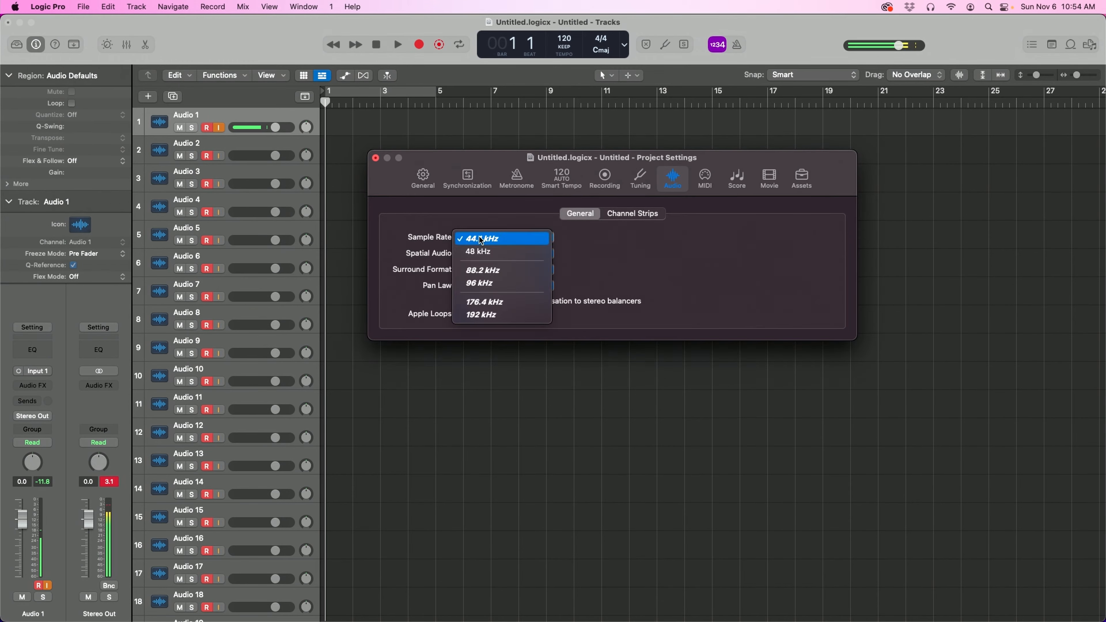
pyautogui.moveTo(484, 252)
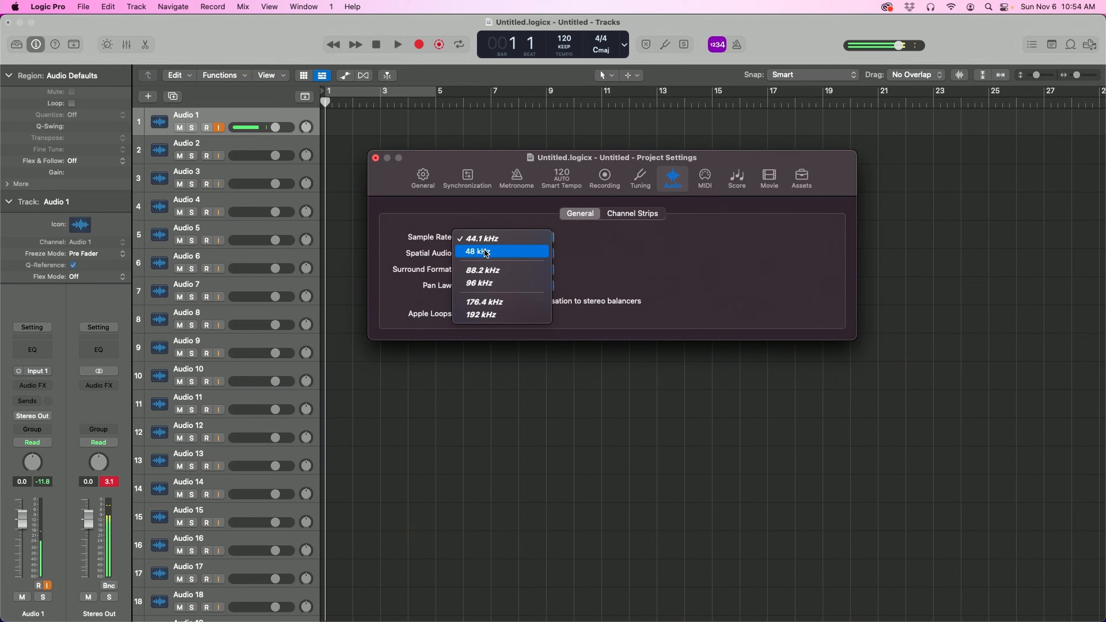
pyautogui.moveTo(490, 254)
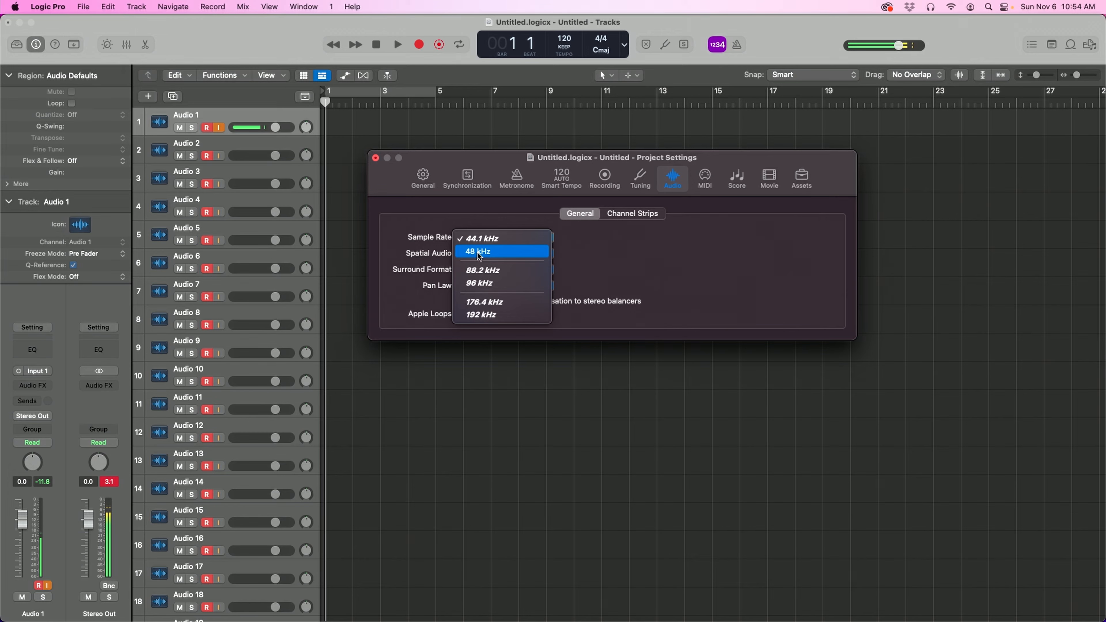
pyautogui.moveTo(503, 267)
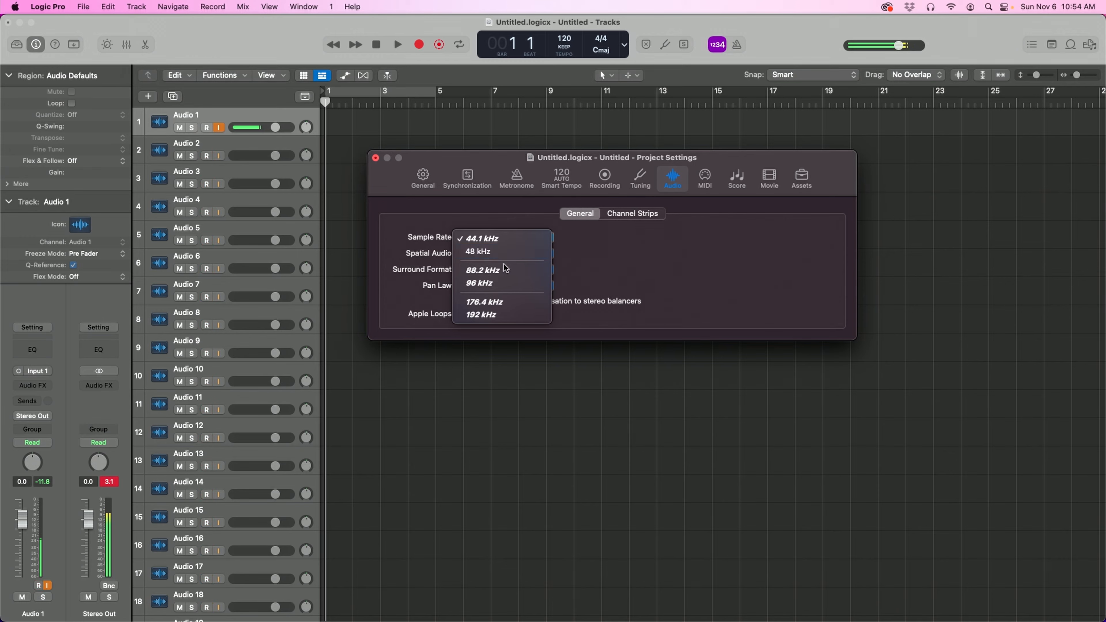
pyautogui.moveTo(478, 252)
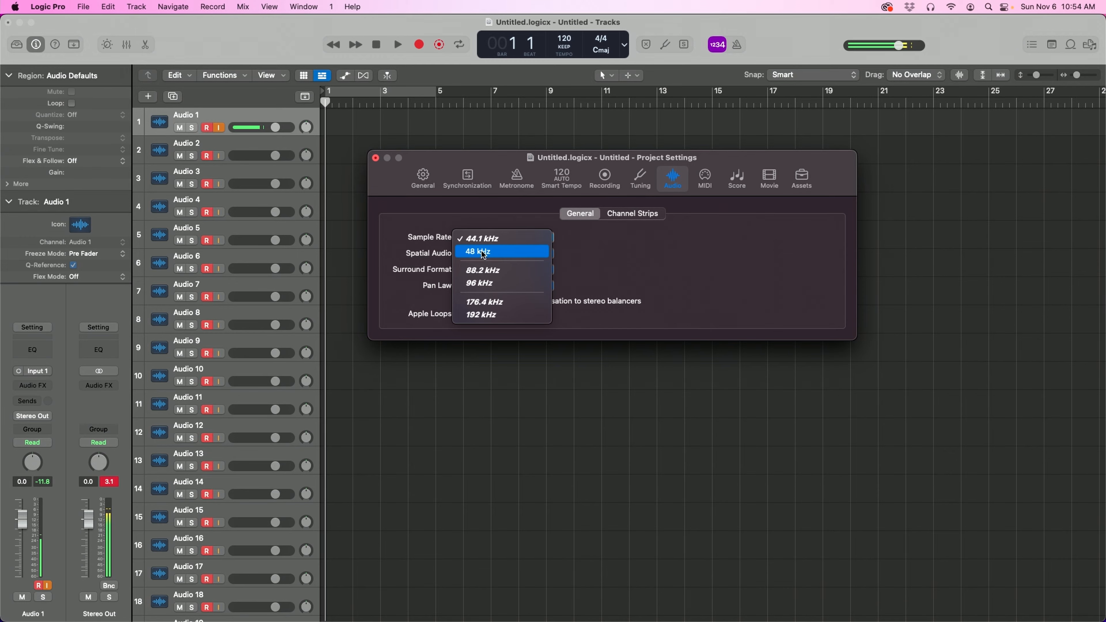
pyautogui.click(477, 251)
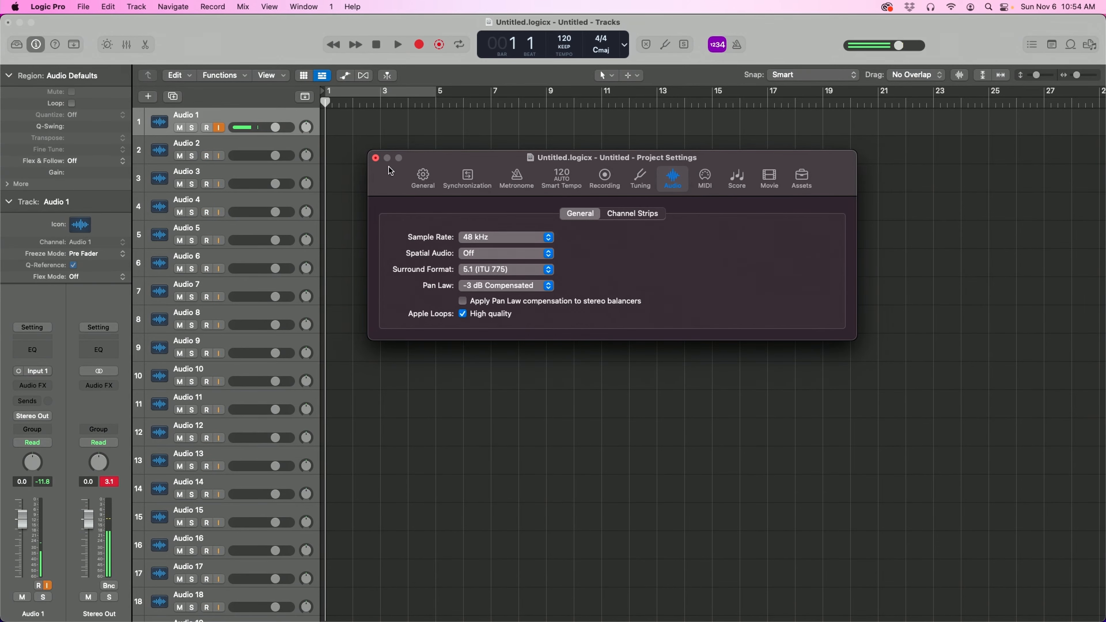
pyautogui.click(375, 157)
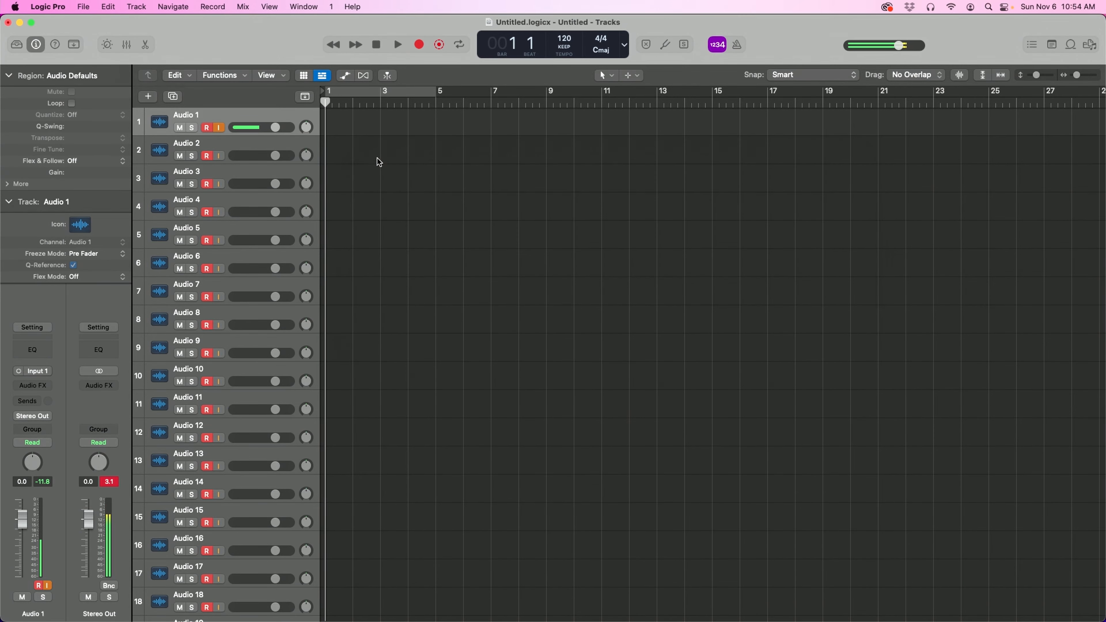
# Record on all 22 armed tracks, capturing audio regions past bar 8.
pyautogui.click(418, 44)
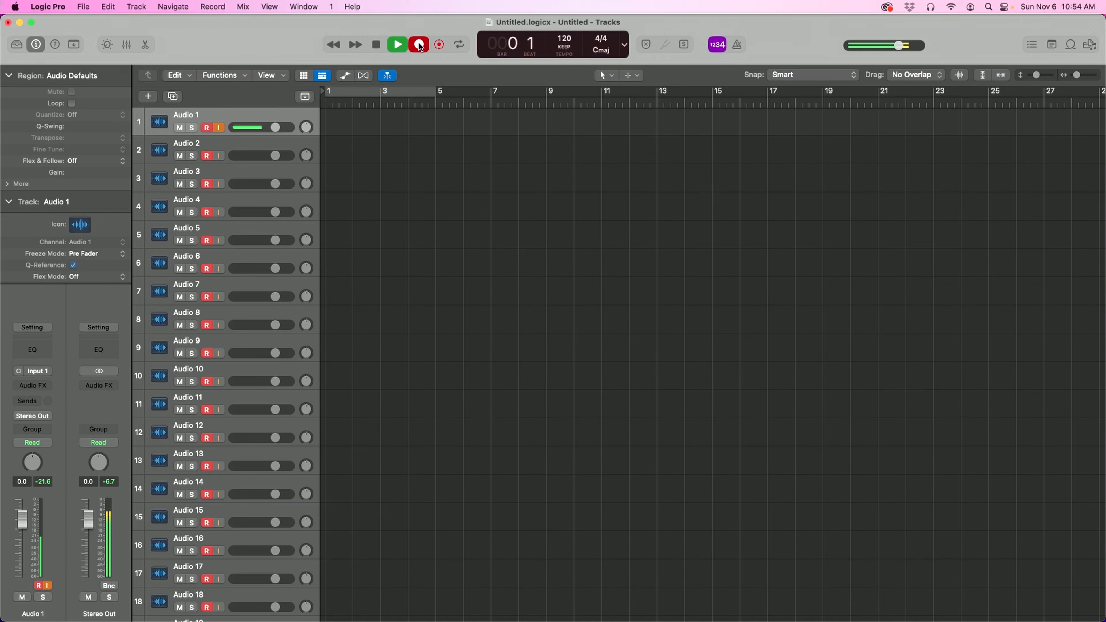
pyautogui.click(418, 43)
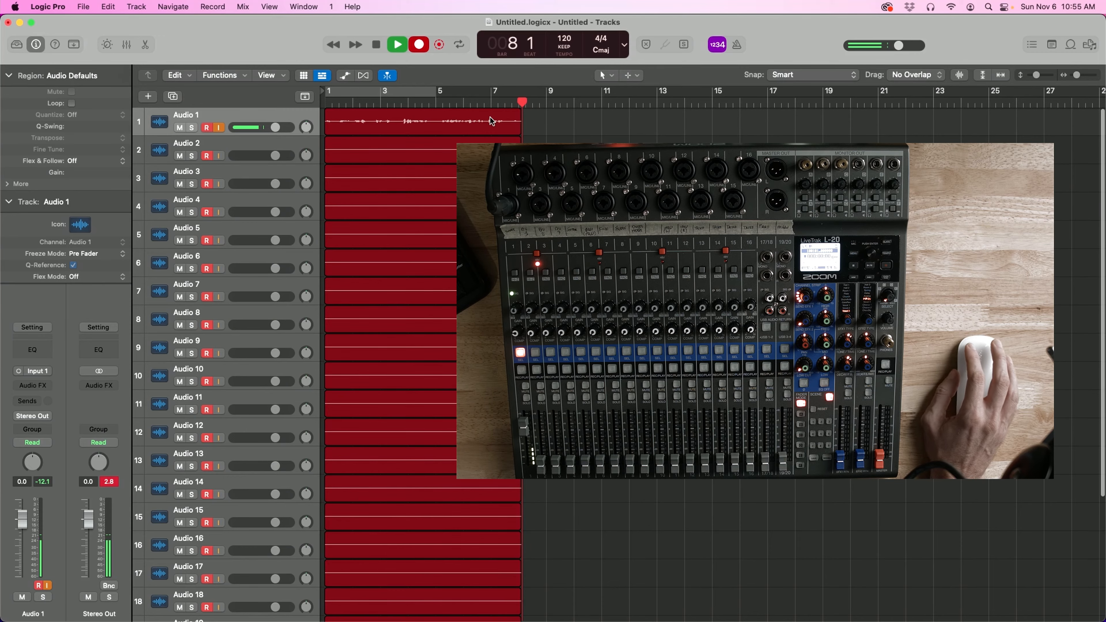
pyautogui.scroll(-3)
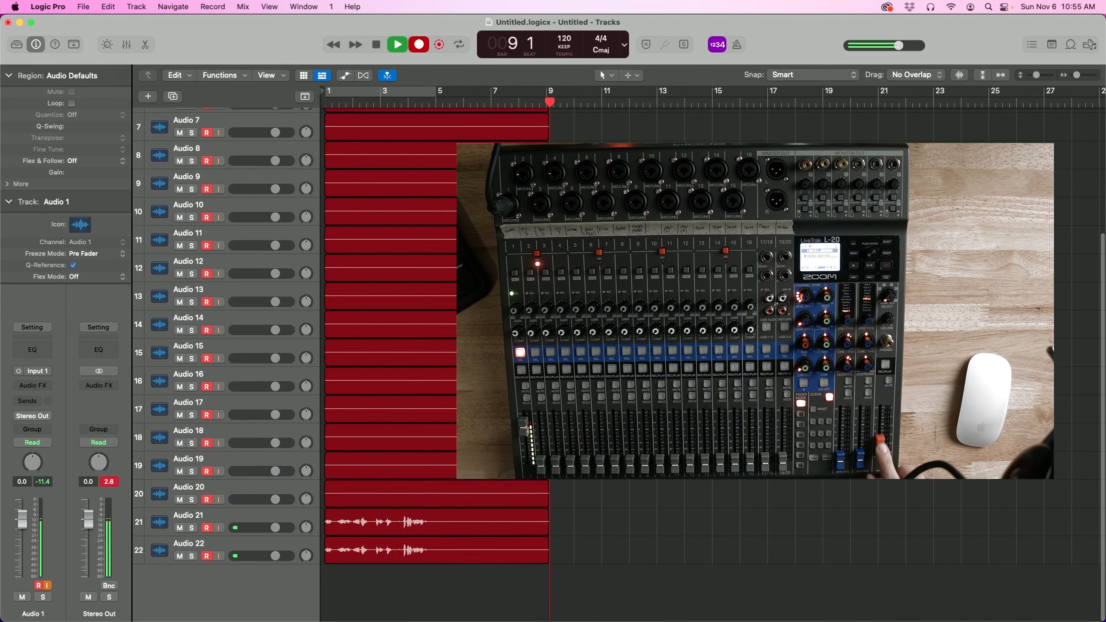